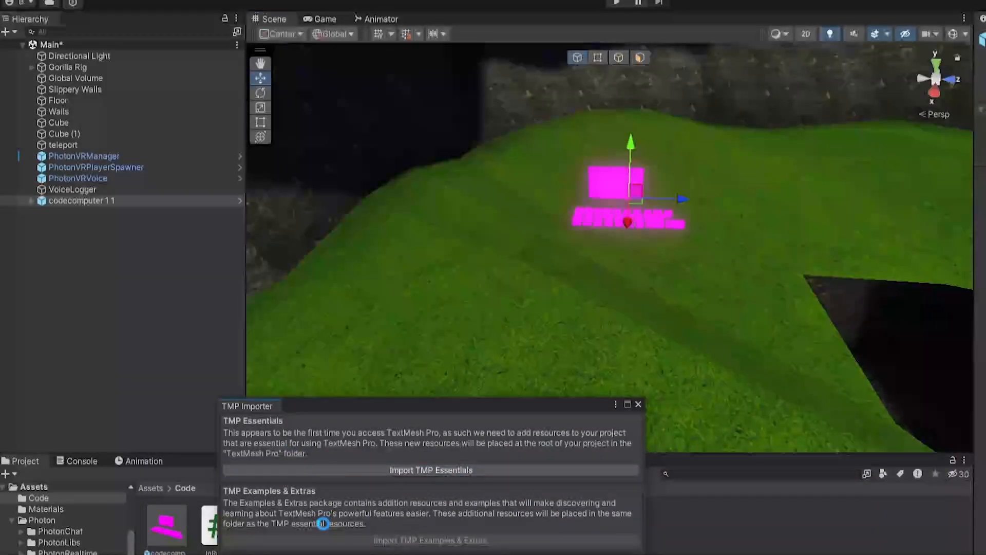
Step: Import the TMP Essentials resources from the TMP Importer window
{"action": "left_click", "coordinate": [432, 471]}
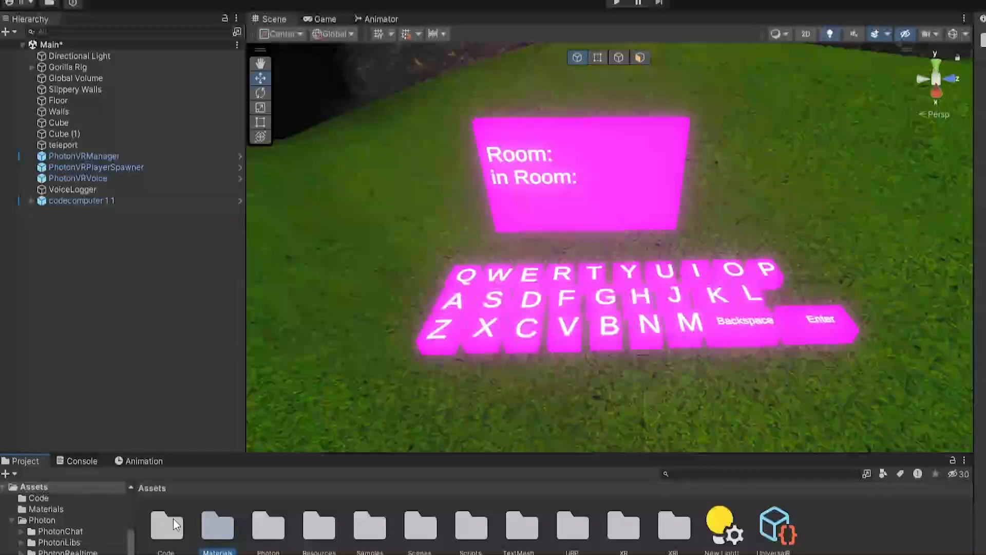
Step: Unpack codecomputer 1 1 completely via Prefab > Unpack Completely in the Hierarchy
{"action": "right_click", "coordinate": [217, 525]}
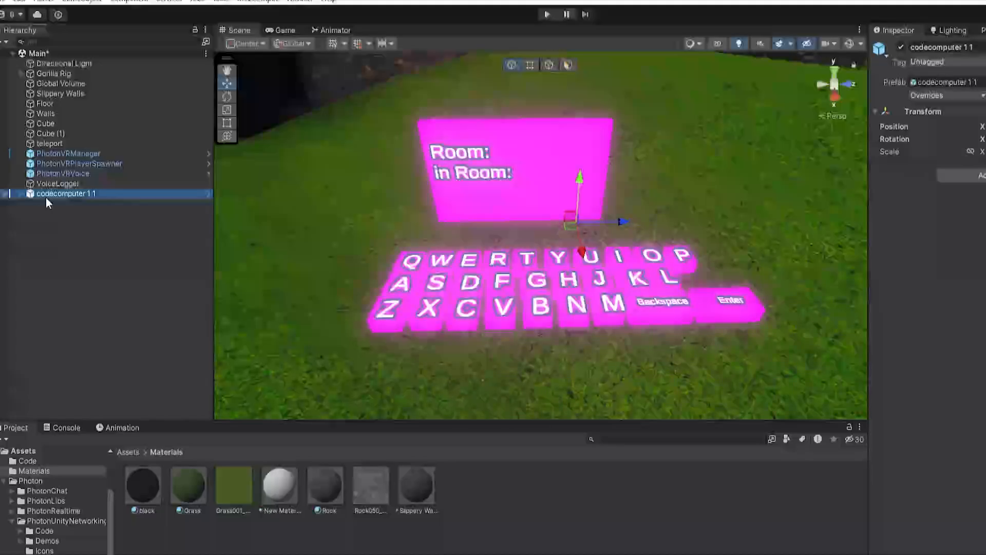
{"action": "right_click", "coordinate": [66, 194]}
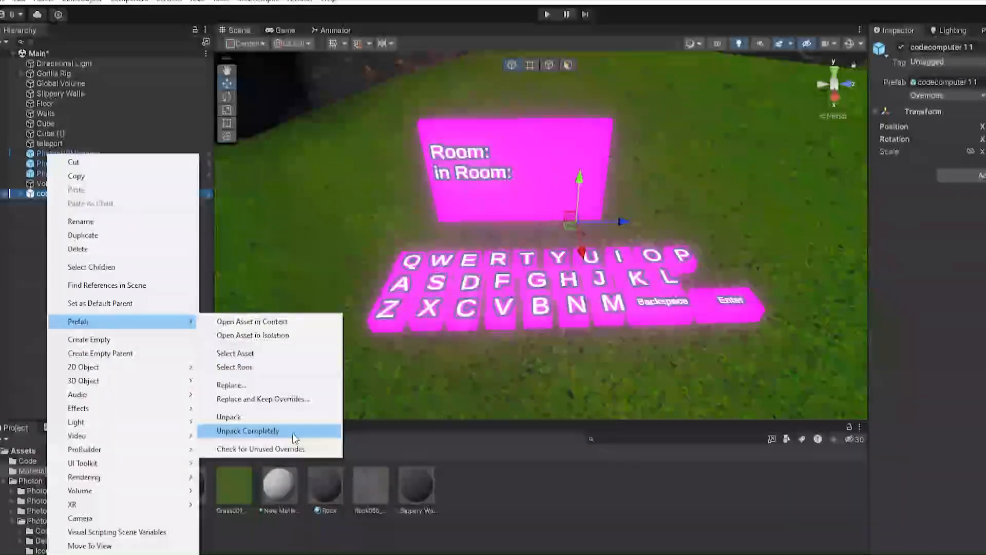
{"action": "left_click", "coordinate": [247, 431]}
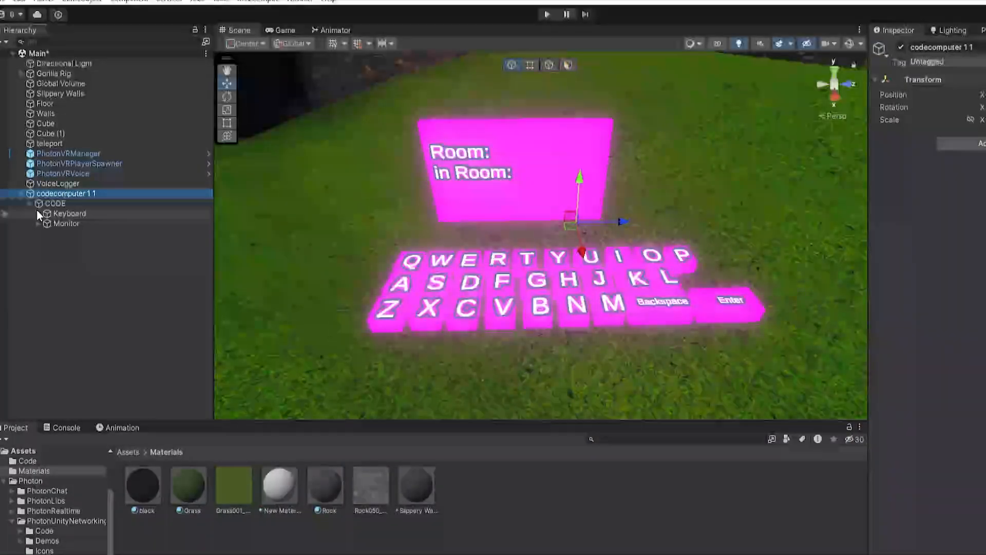
Step: Select the keyboard's A key to show its components for the Server Script
{"action": "left_click", "coordinate": [45, 214]}
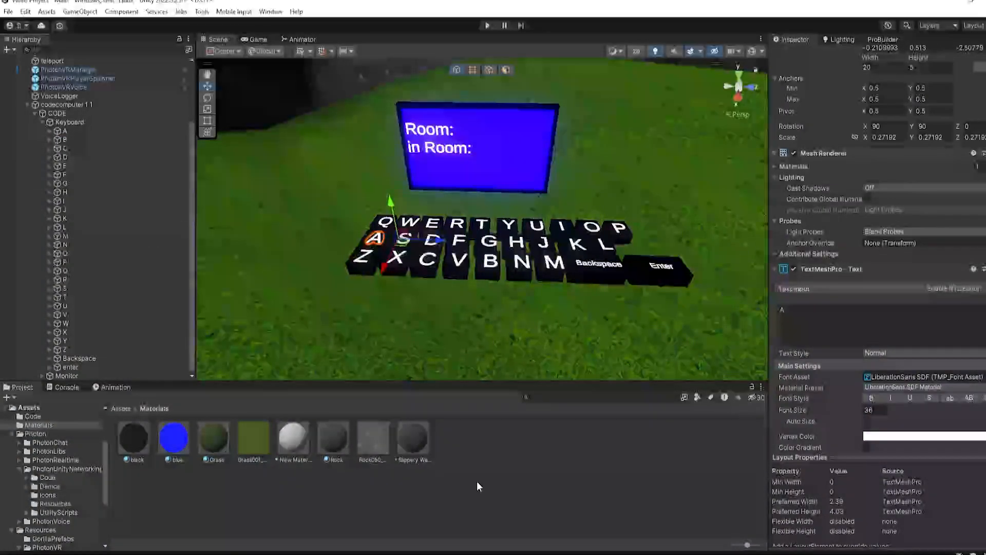
{"action": "left_click", "coordinate": [64, 131]}
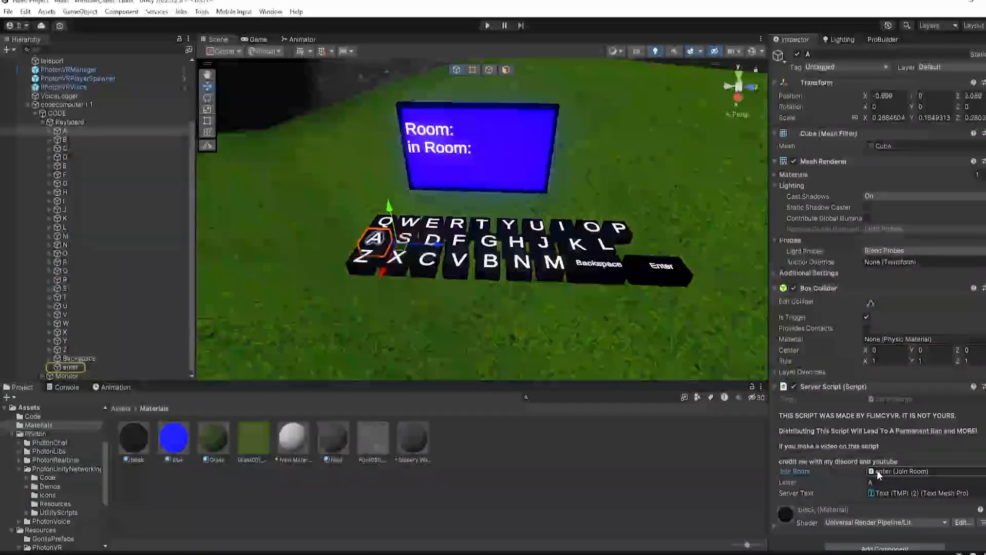
Step: Select the Backspace key in the scene for its Server Back script
{"action": "left_click", "coordinate": [64, 130]}
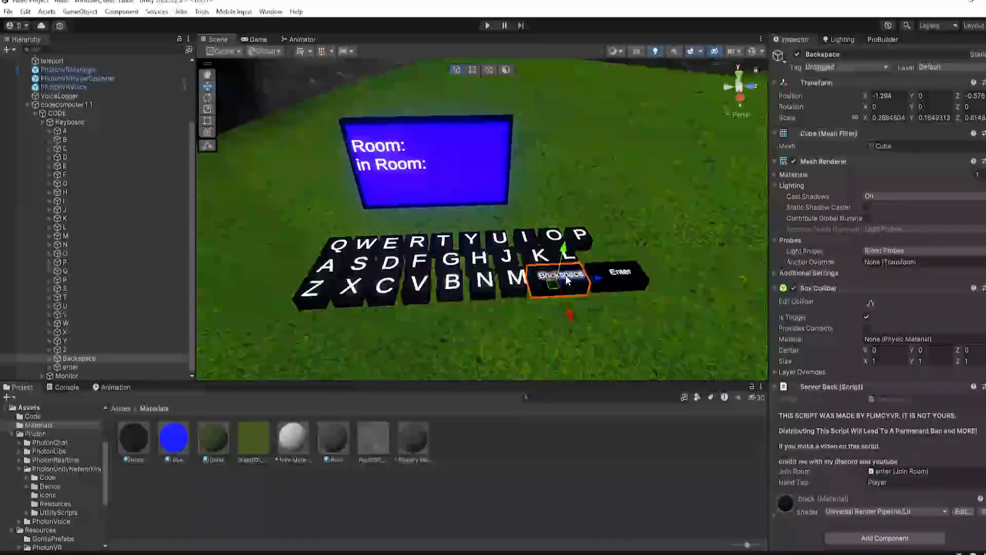
{"action": "left_click", "coordinate": [79, 358]}
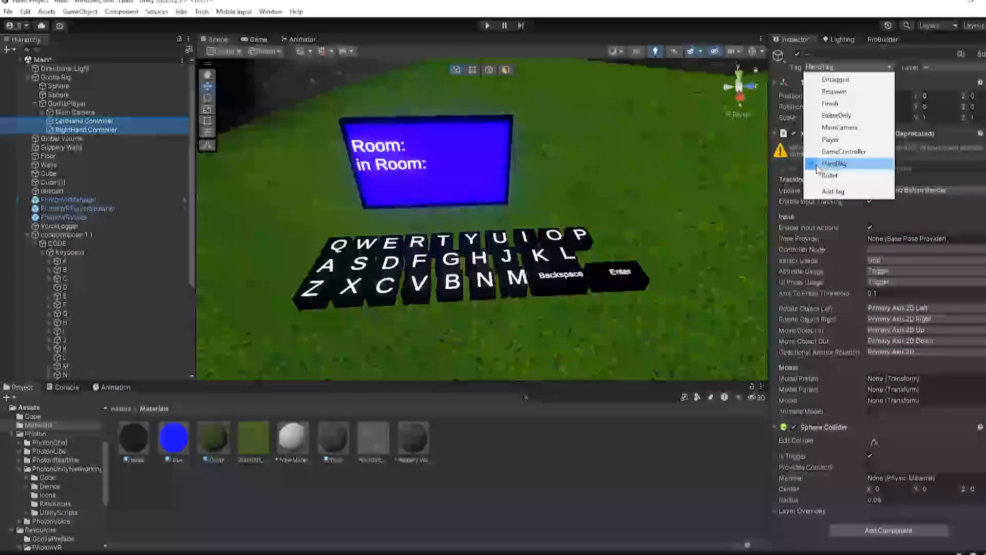
Step: Tag both hand controllers HandTag and put LeftHand Controller on the Left Hand layer
{"action": "left_click", "coordinate": [835, 163]}
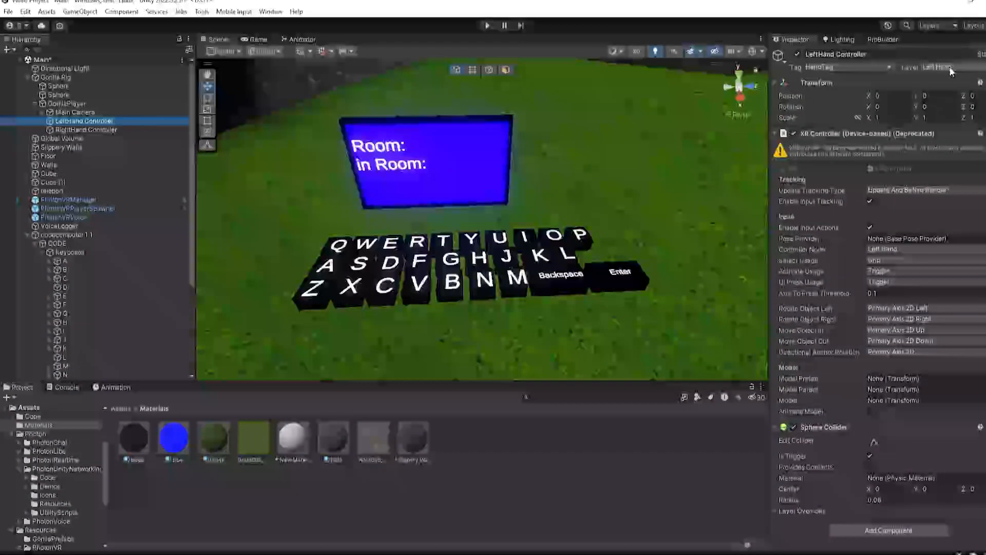
{"action": "left_click", "coordinate": [936, 68]}
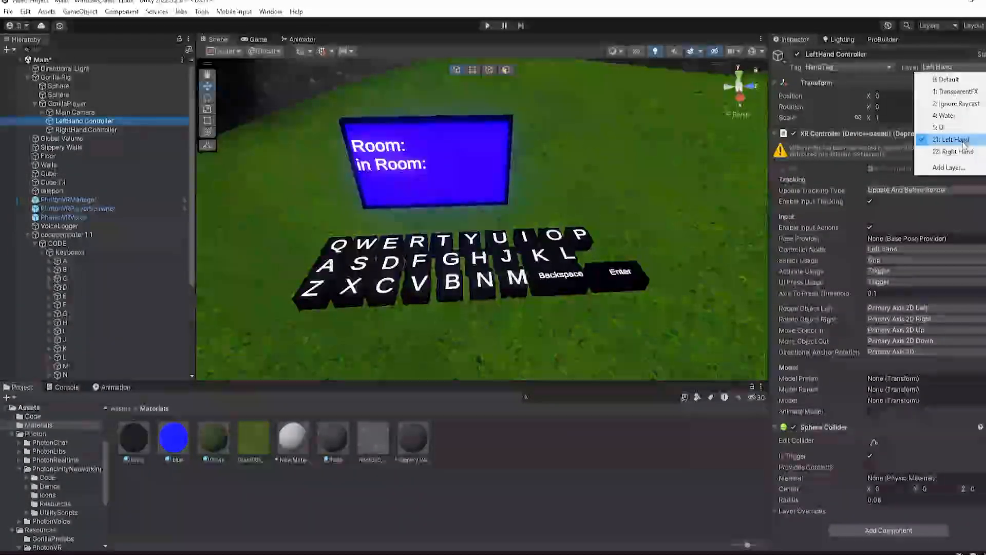
{"action": "left_click", "coordinate": [85, 129]}
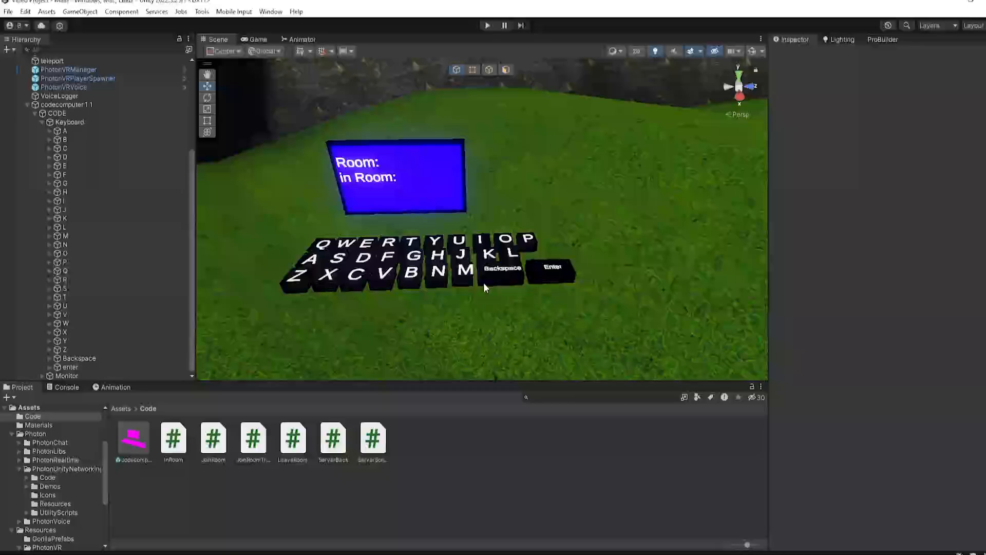
{"action": "mouse_move", "coordinate": [572, 242]}
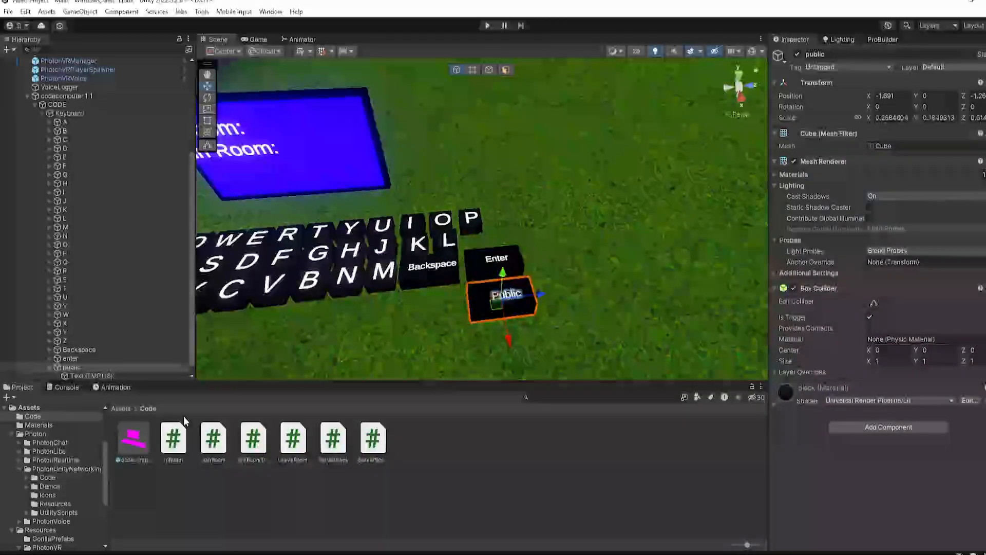
{"action": "mouse_move", "coordinate": [275, 509]}
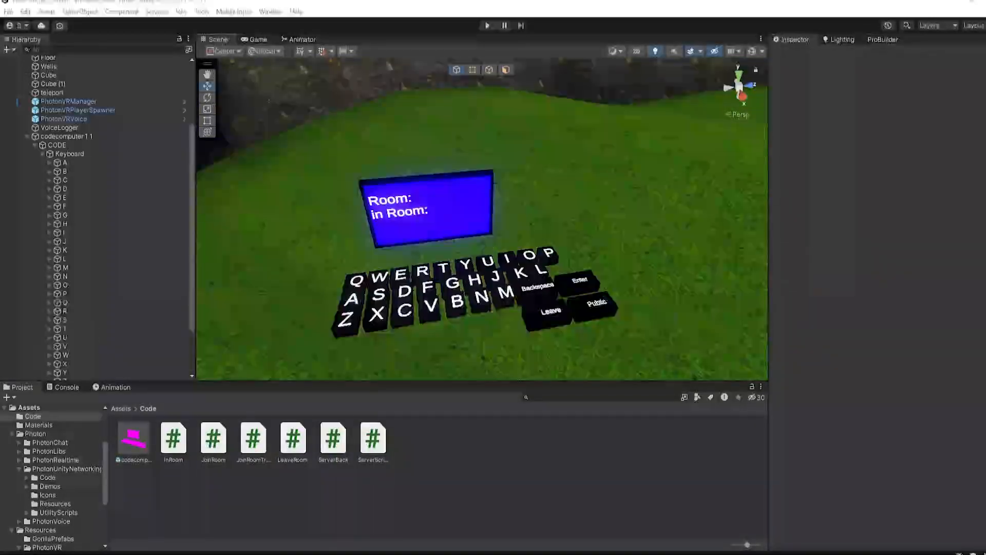
Step: Enable Join Room On Connect on PhotonVRManager and save the scene
{"action": "left_click", "coordinate": [68, 101]}
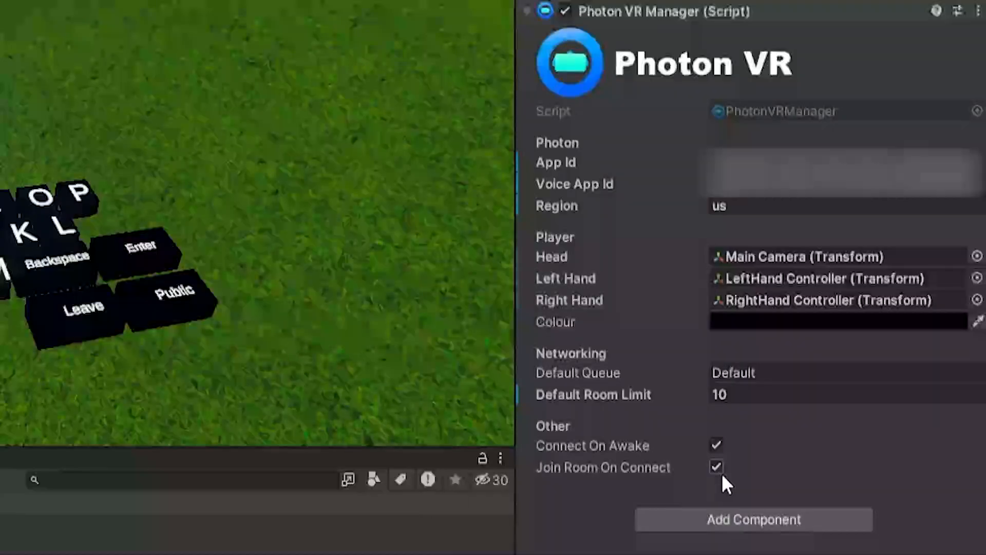
{"action": "left_click", "coordinate": [9, 12]}
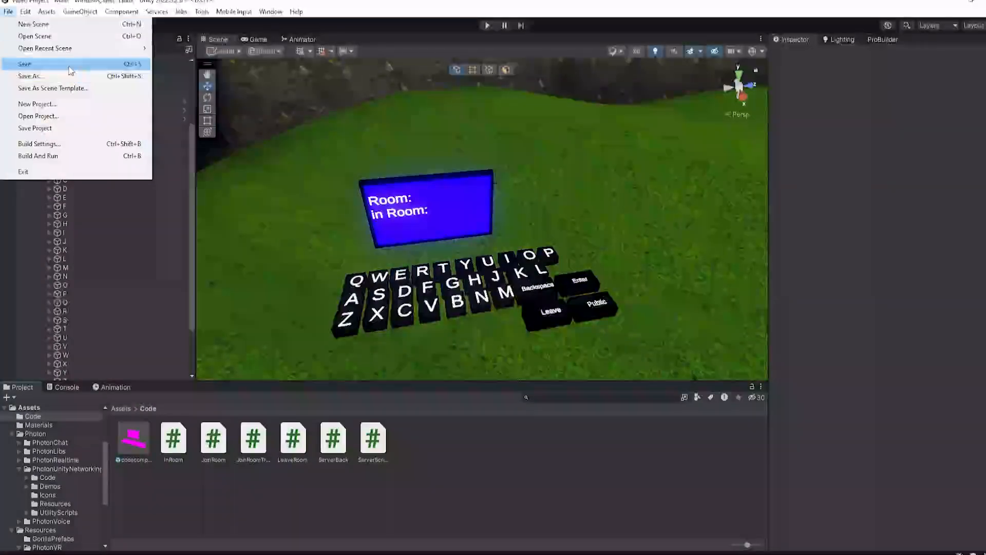
{"action": "left_click", "coordinate": [25, 64]}
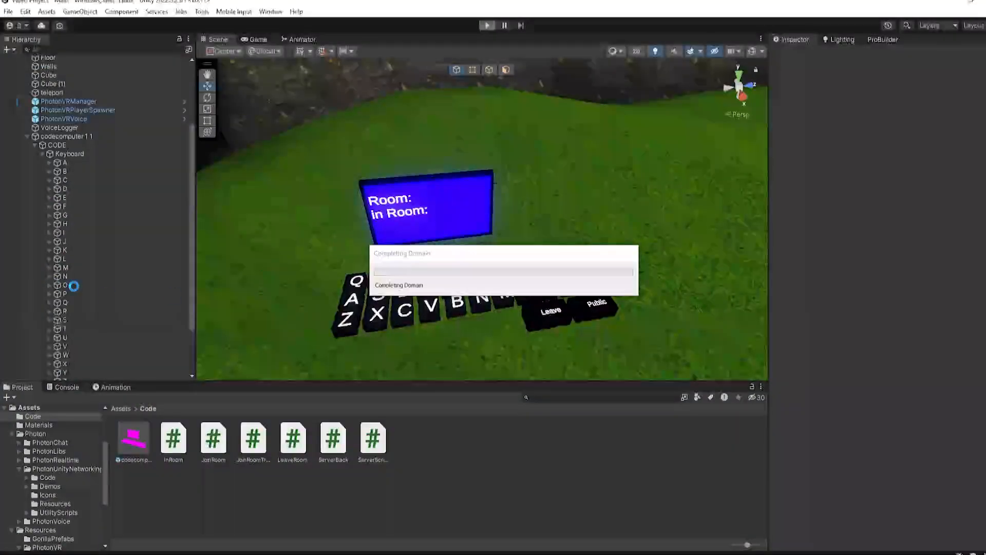